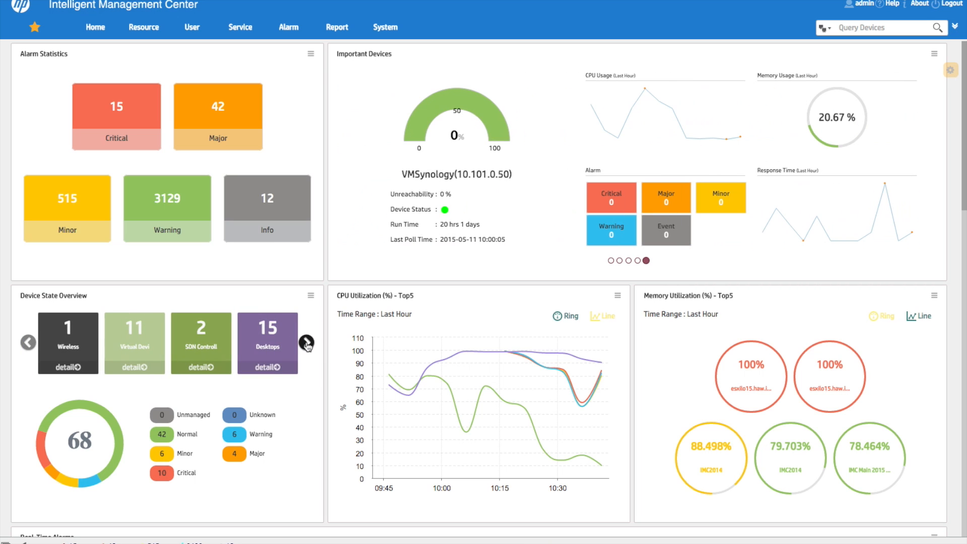
Page the Device State Overview to the Routers, Switches, Servers and Security counts
left_click(307, 343)
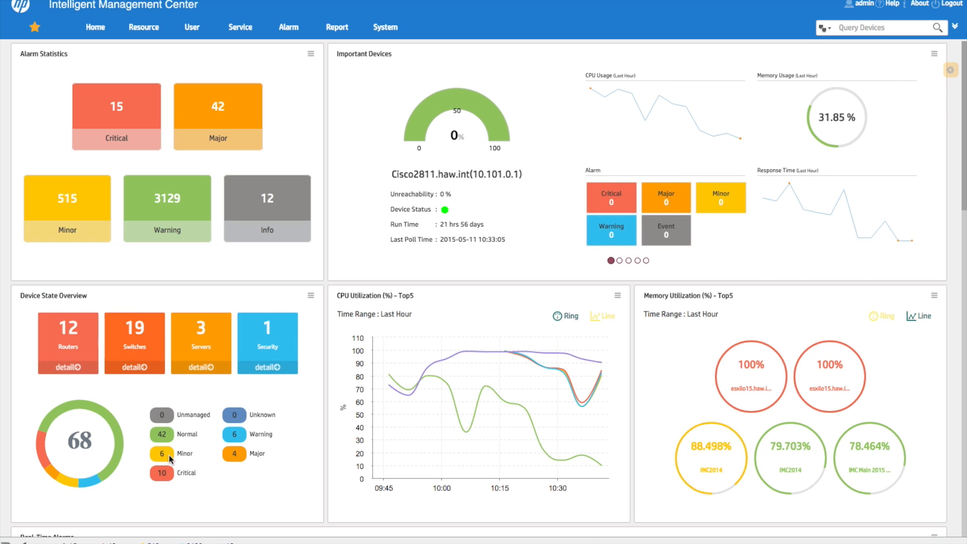
mouse_move(343, 132)
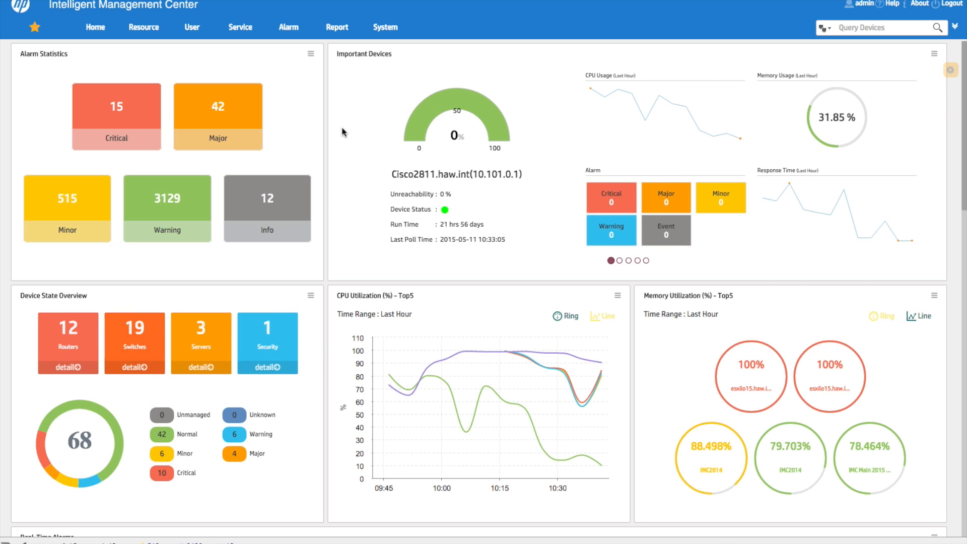
mouse_move(768, 377)
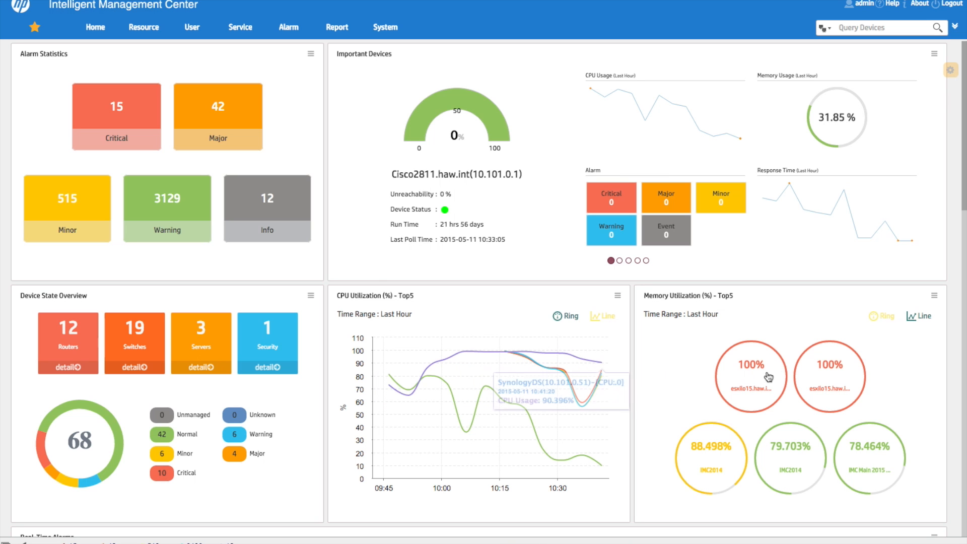
scroll("down", 3)
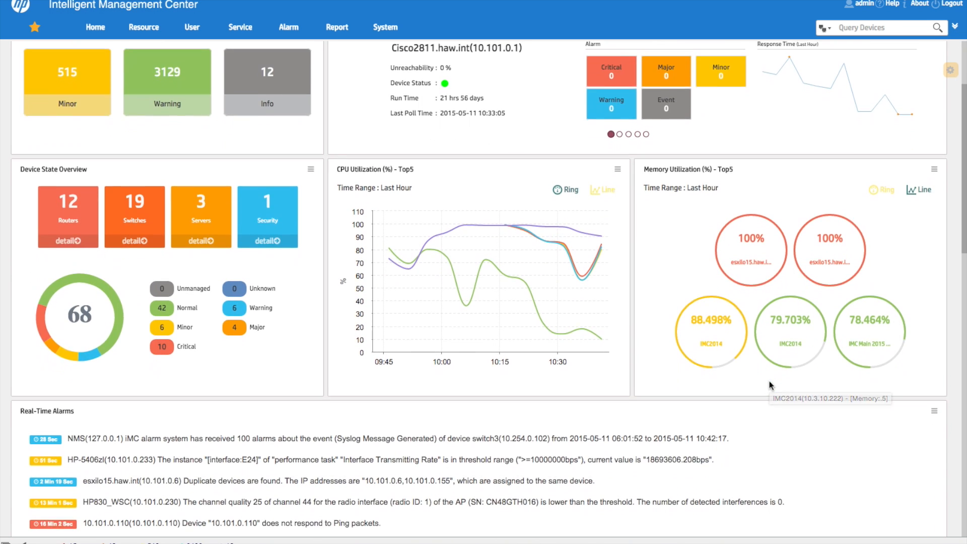
scroll("down", 3)
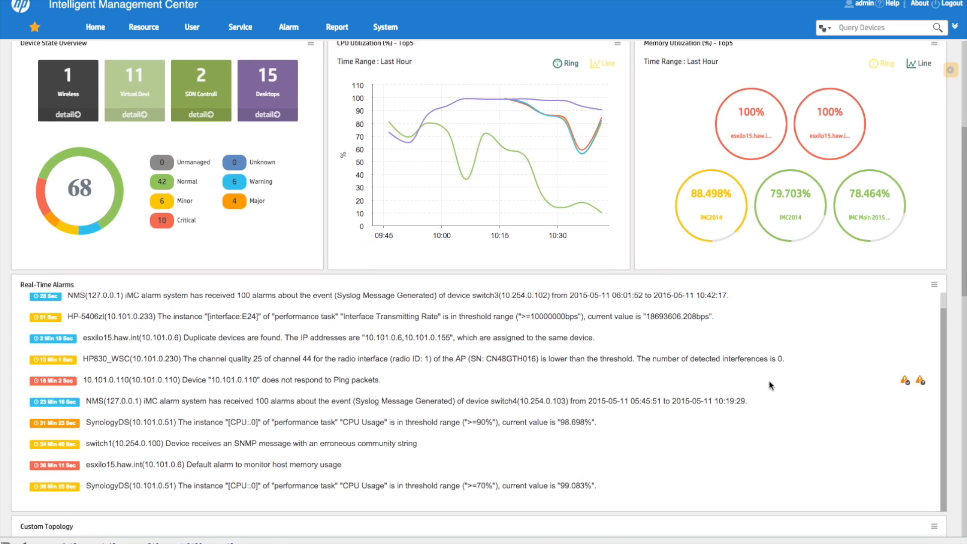
scroll("down", 3)
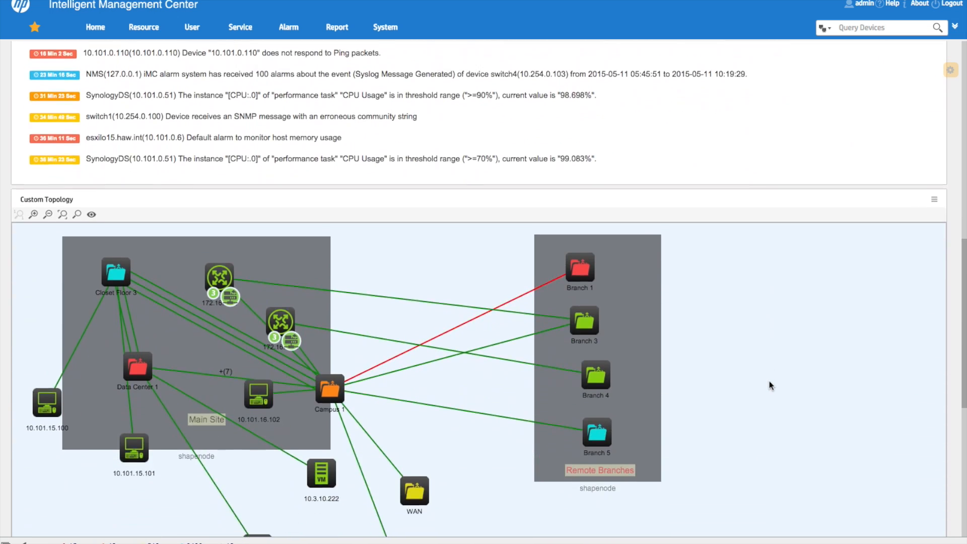
scroll("up", 3)
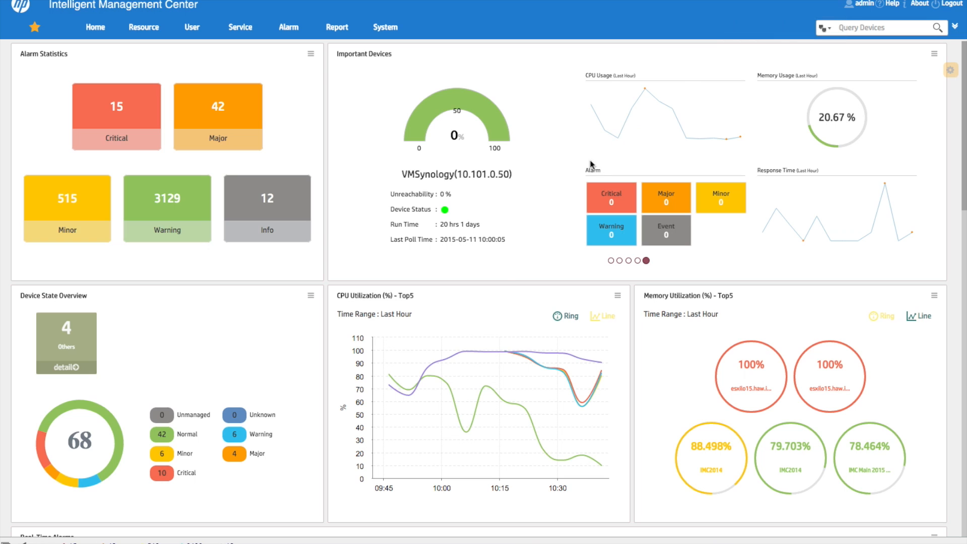
mouse_move(461, 177)
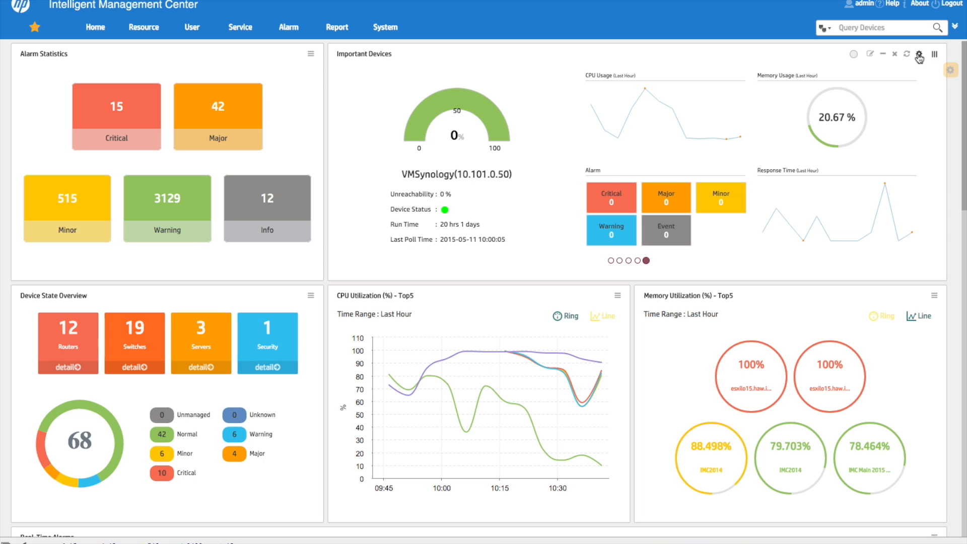
mouse_move(919, 55)
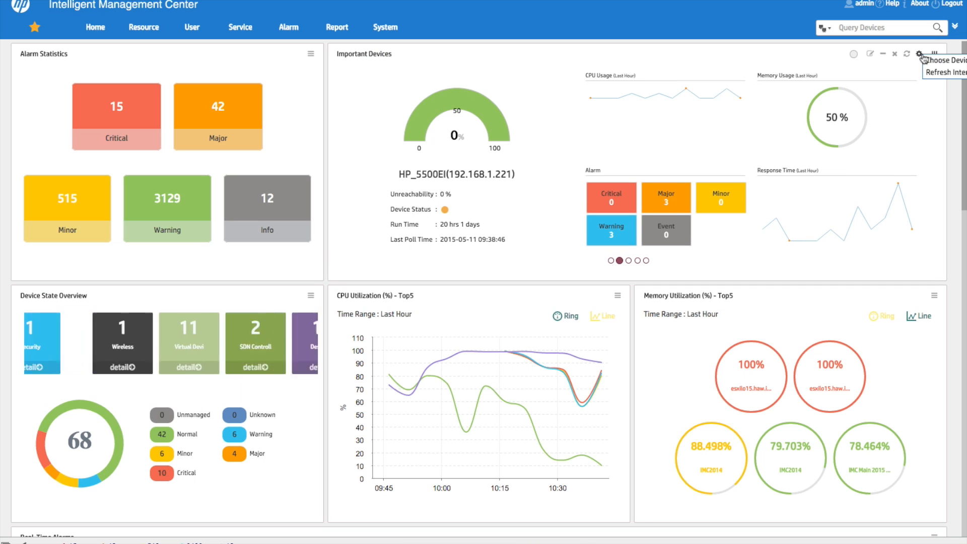
Open Choose Device for Important Devices, listing the five monitored devices and IPs
left_click(919, 54)
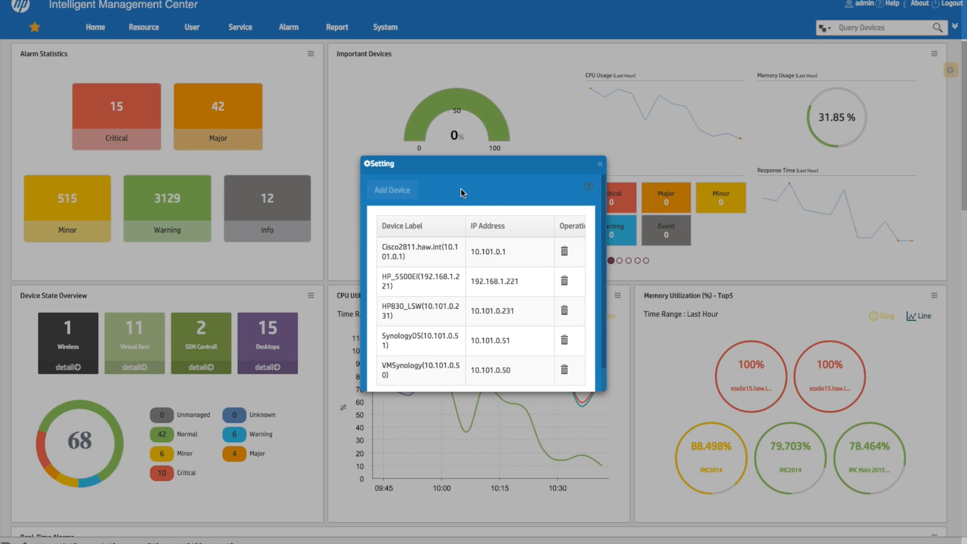
Confirm the Important Devices list and hide the save-settings banner without saving
left_click(392, 190)
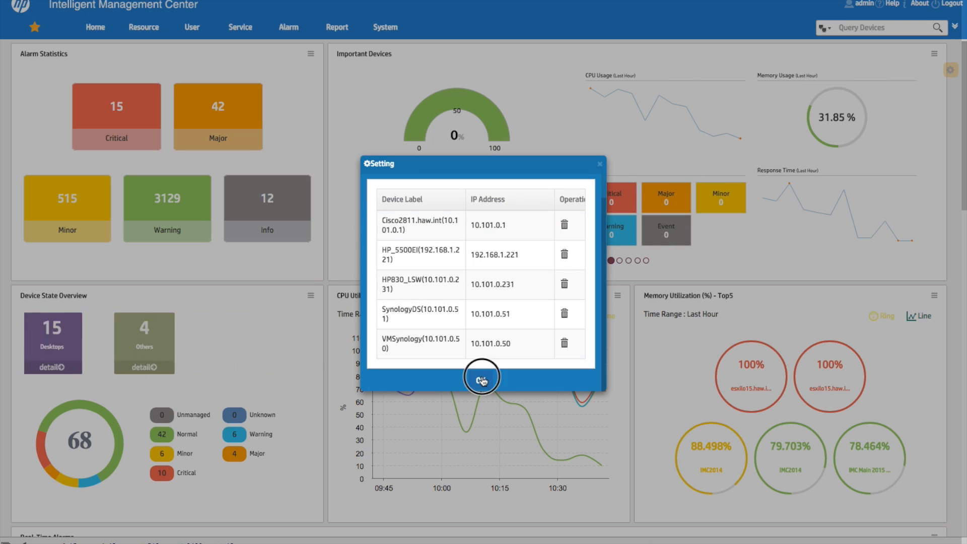
left_click(482, 377)
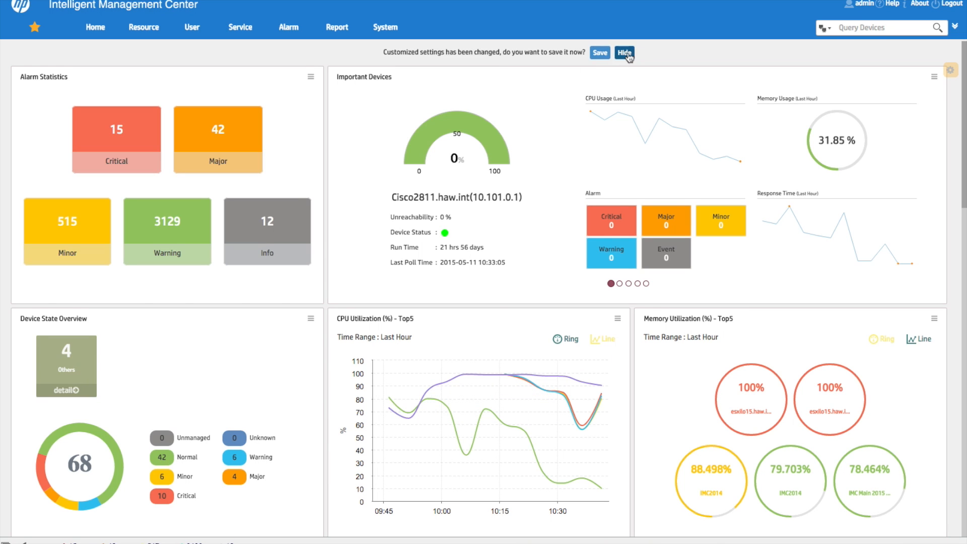
left_click(625, 53)
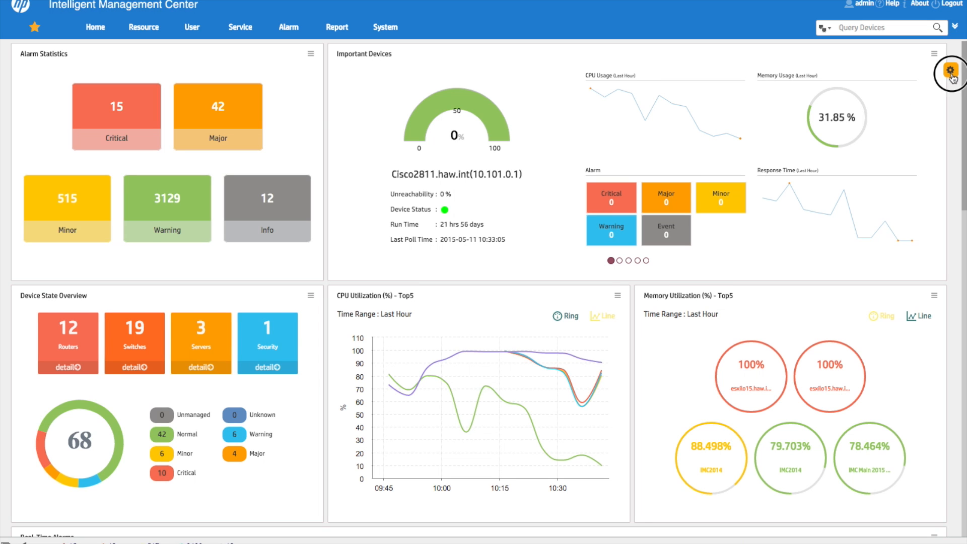
Enter home page Edit mode, showing the Hot Page widget catalog of 121 widgets
left_click(953, 70)
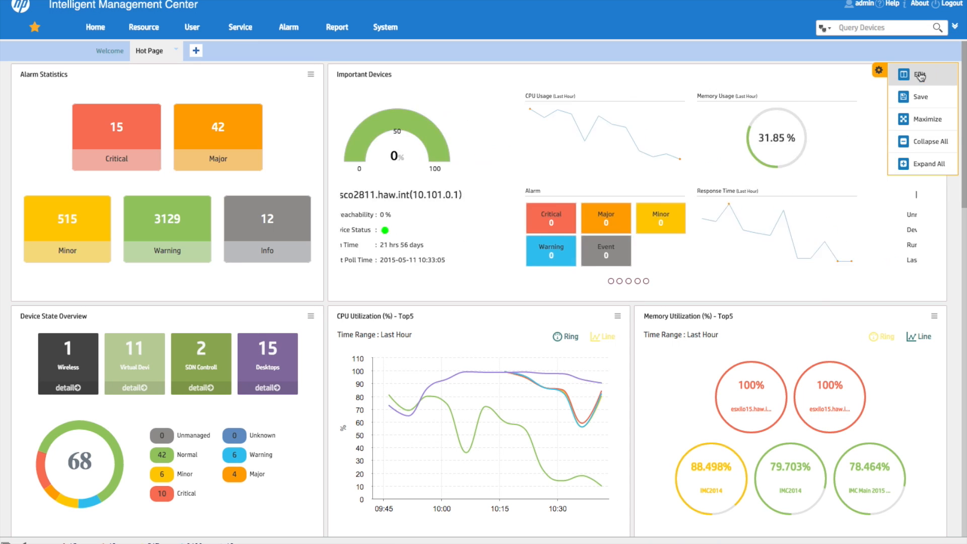
left_click(920, 75)
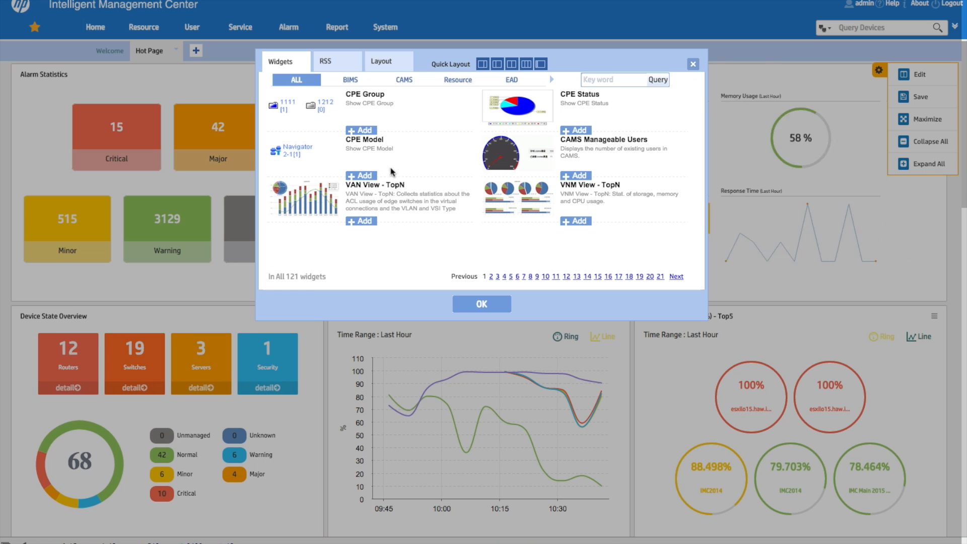
Browse the BIMS and Resource widget categories, reaching the third Resource page
left_click(350, 79)
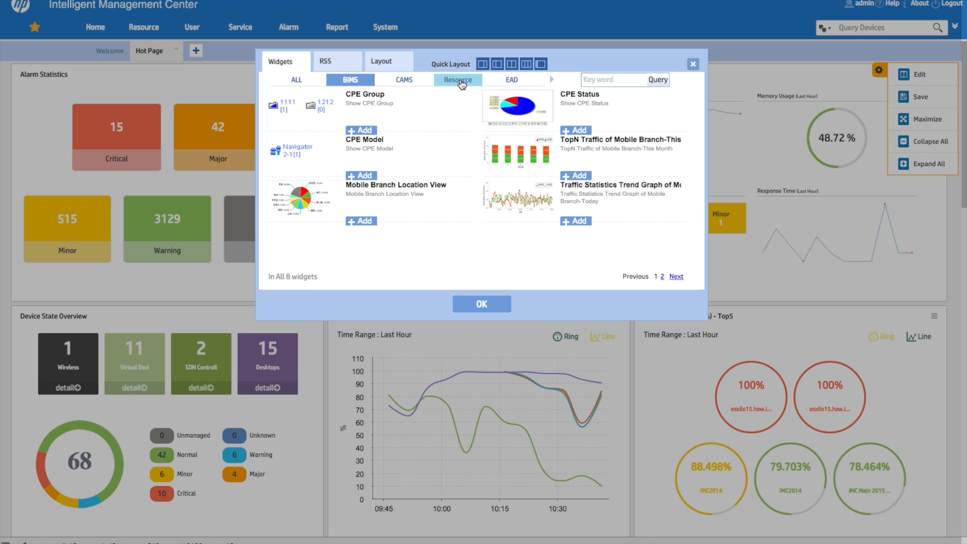
left_click(457, 79)
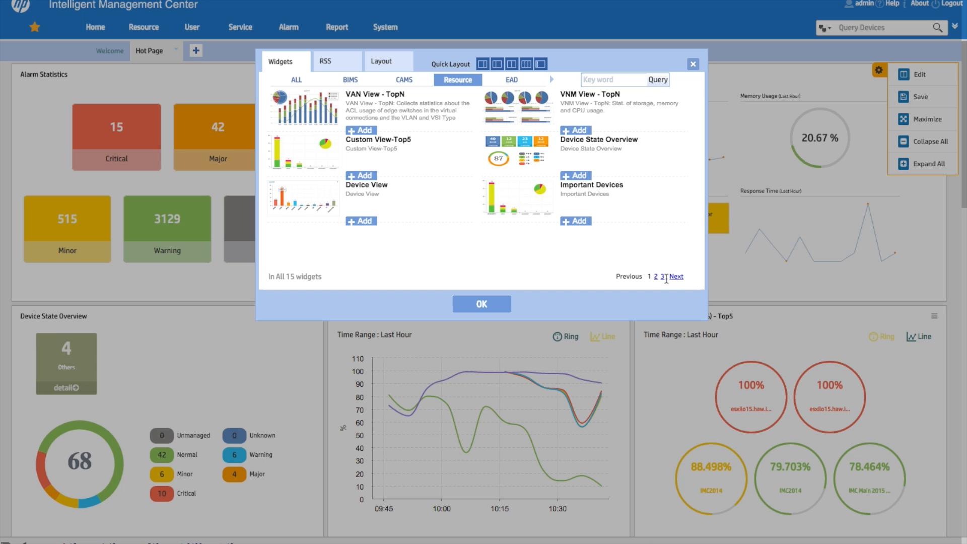
left_click(676, 276)
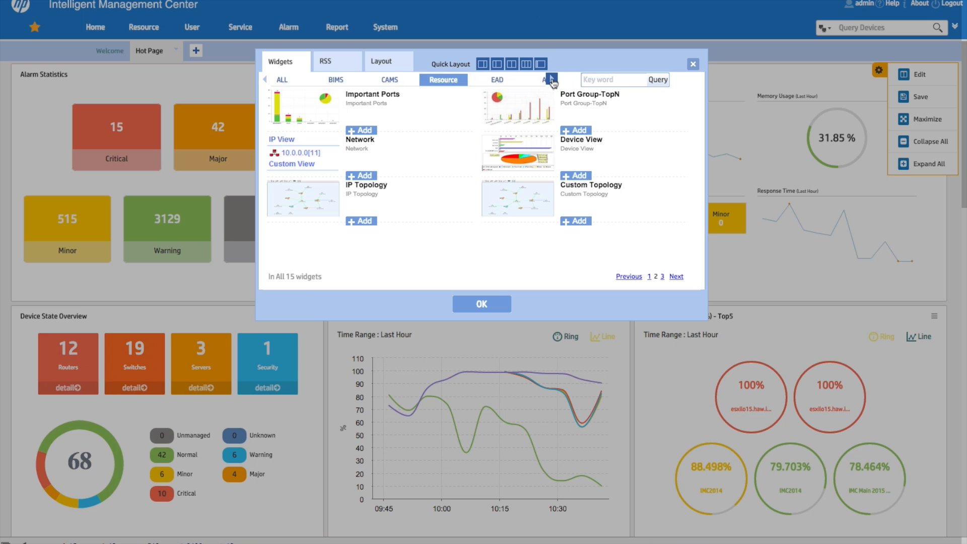
Browse the SDNM category, then the WLAN category showing 29 widgets like AP Bandwidth - Today
left_click(552, 78)
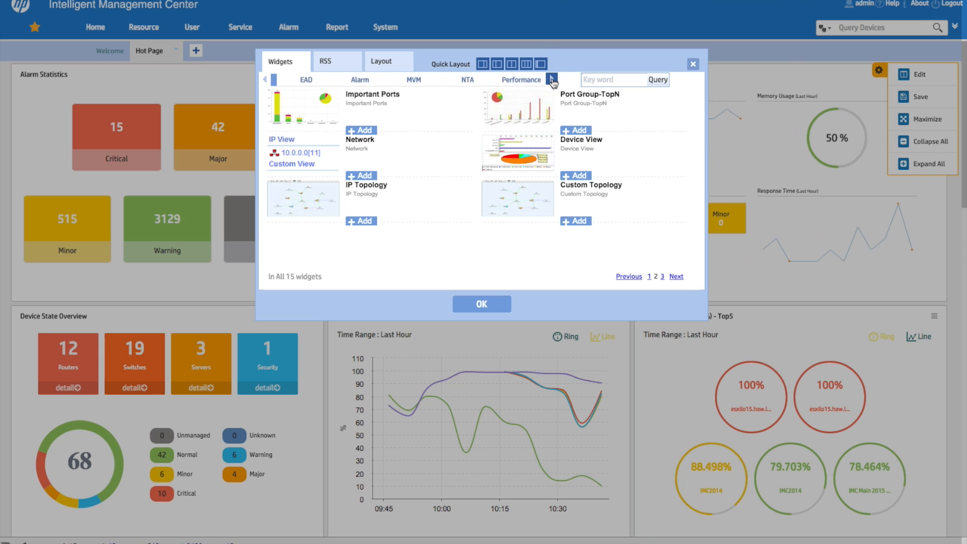
left_click(550, 78)
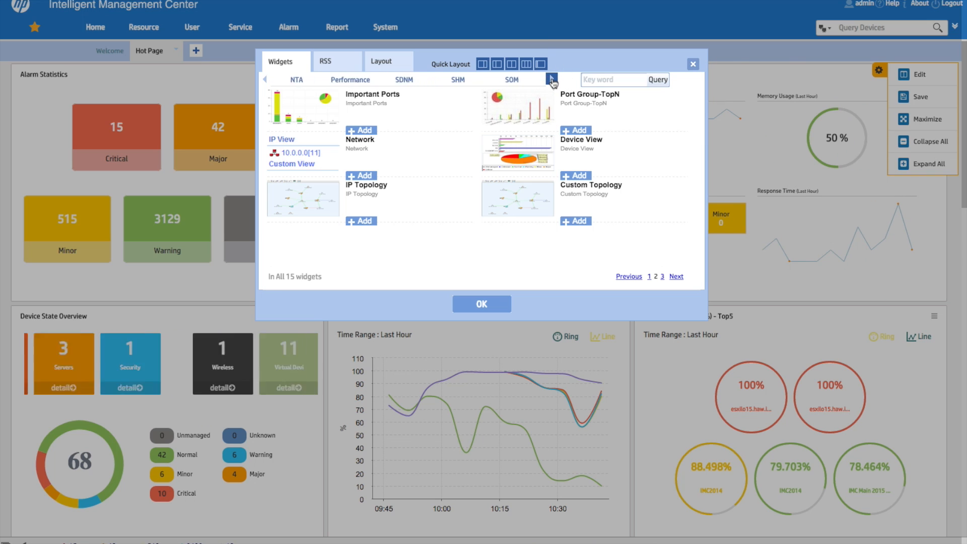
left_click(551, 79)
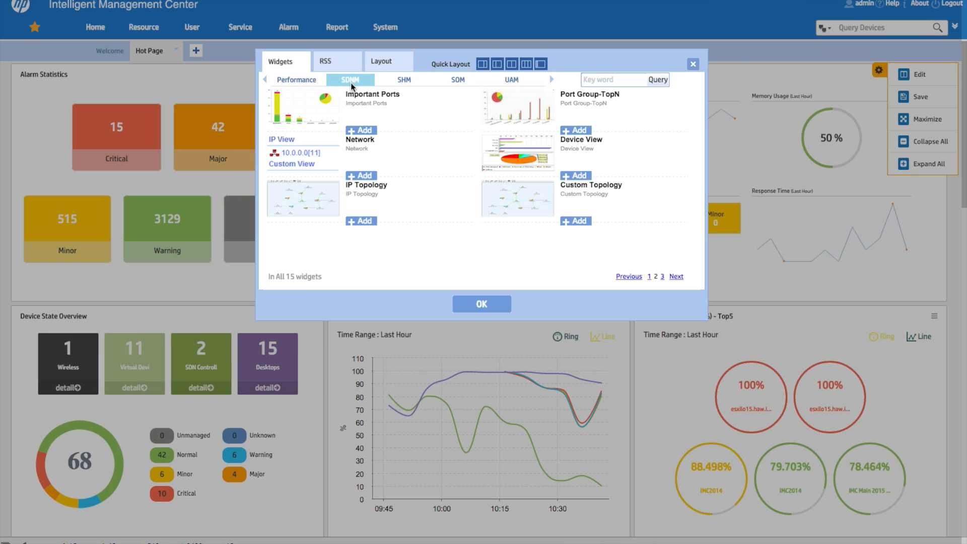
left_click(349, 79)
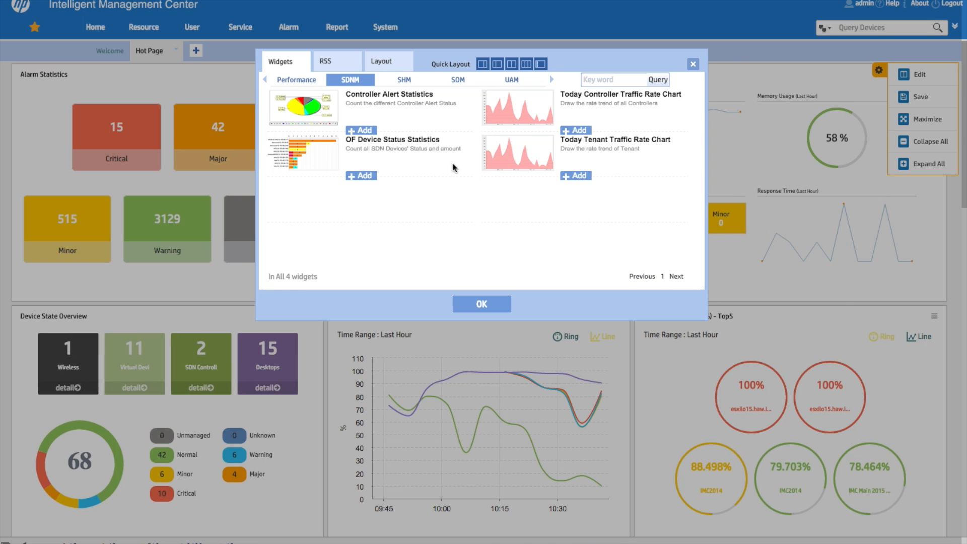
left_click(551, 78)
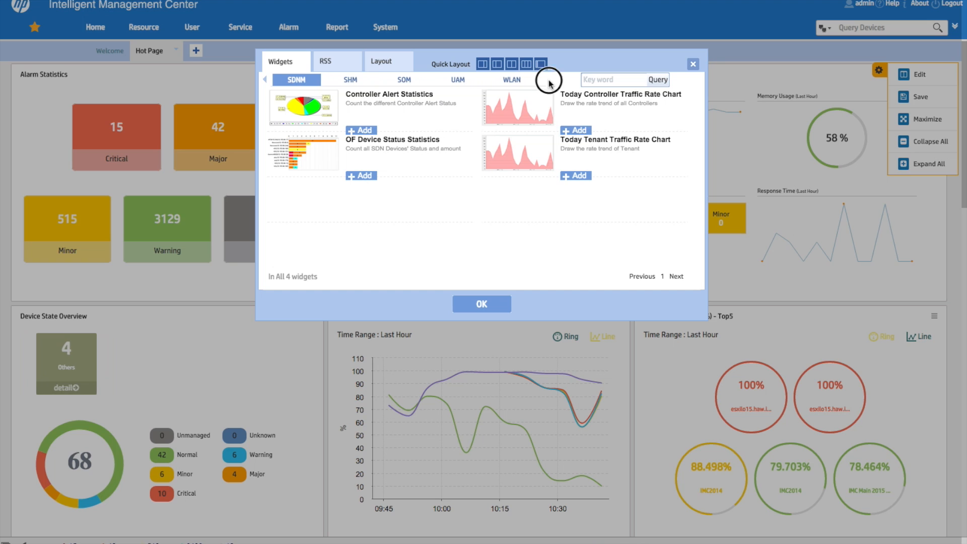
left_click(512, 81)
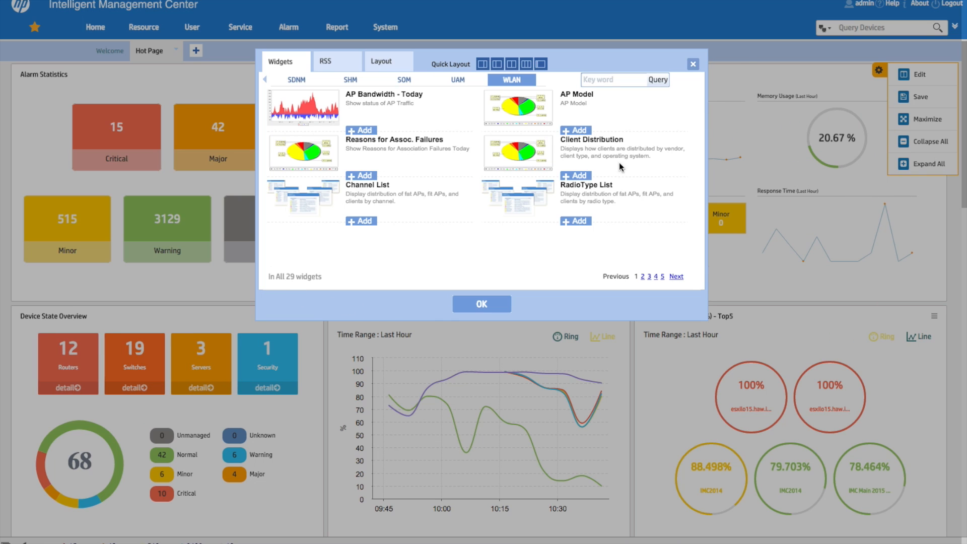
left_click(676, 276)
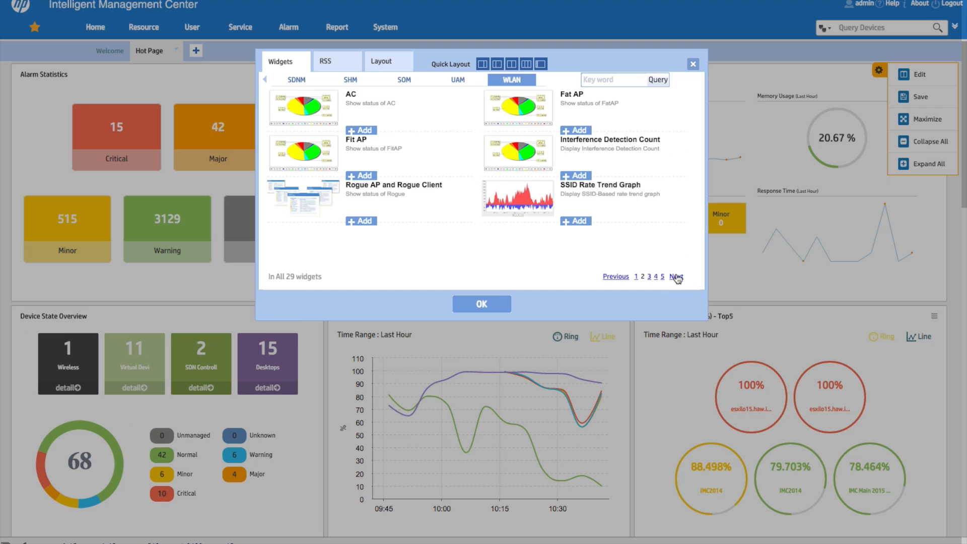
left_click(675, 276)
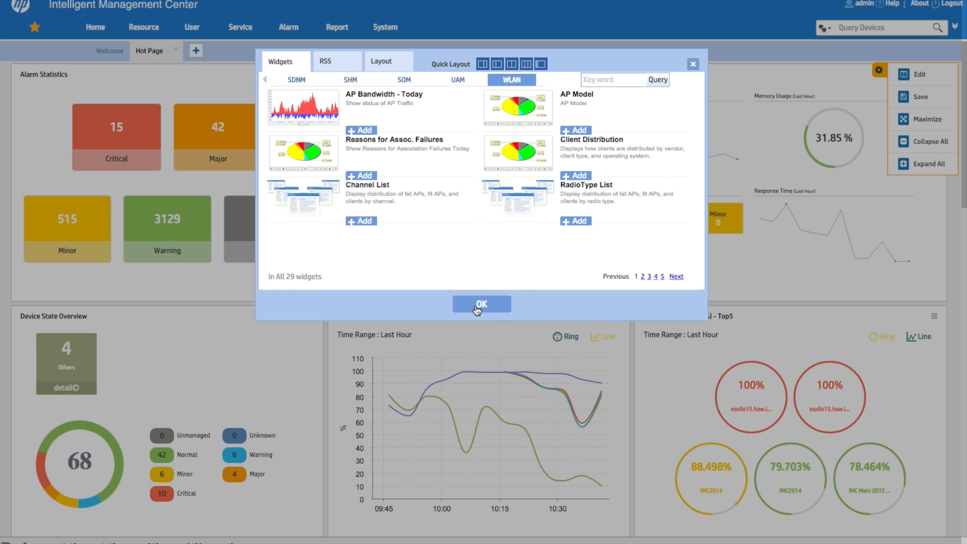
Close the widget catalog with OK, returning to the Hot Page dashboard widgets
left_click(482, 305)
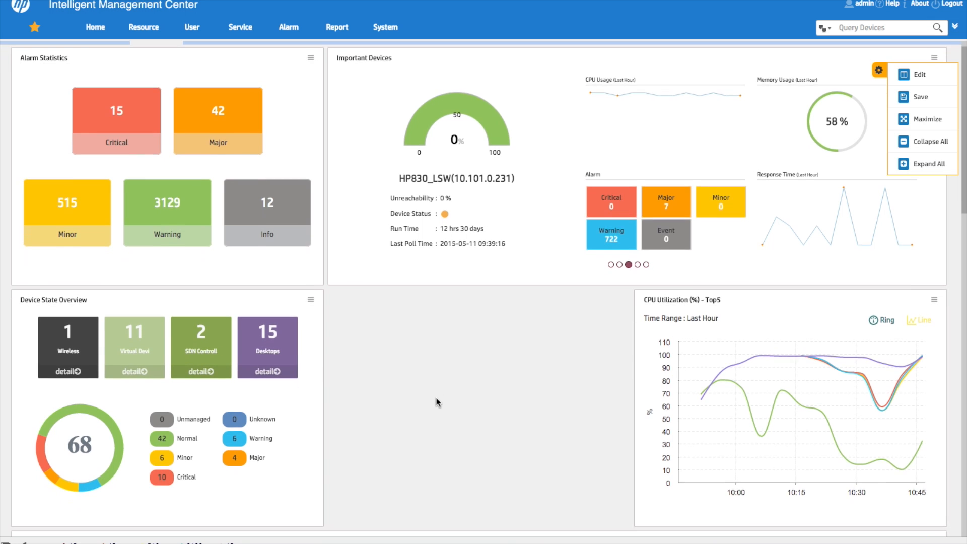
scroll("down", 3)
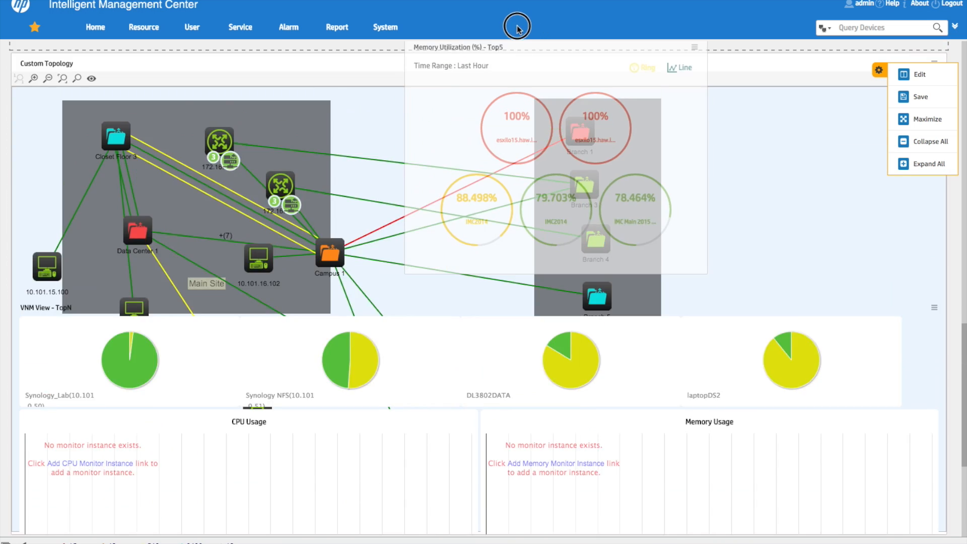
Move Memory Utilization (%) - Top5 into the middle row beside Important Devices
scroll("down", 3)
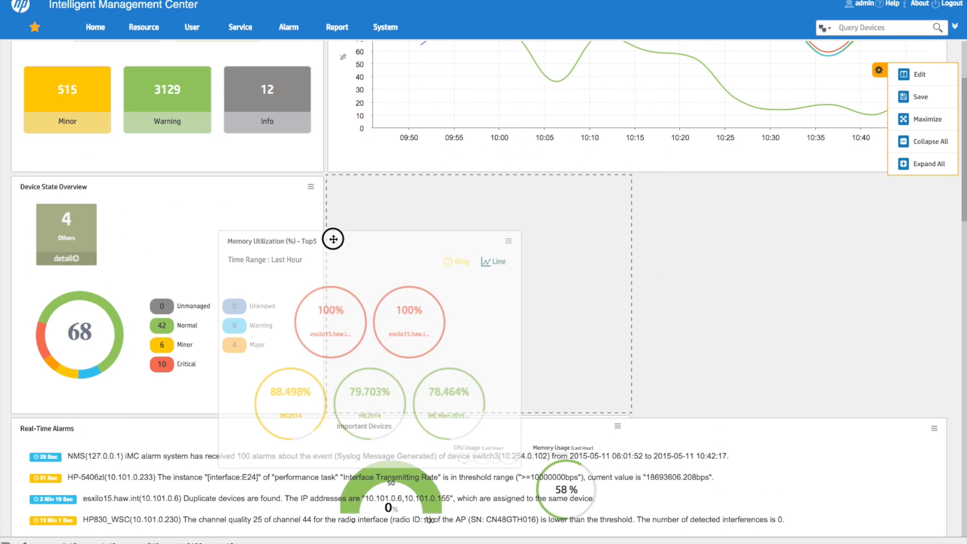
left_click_drag(332, 240, 345, 200)
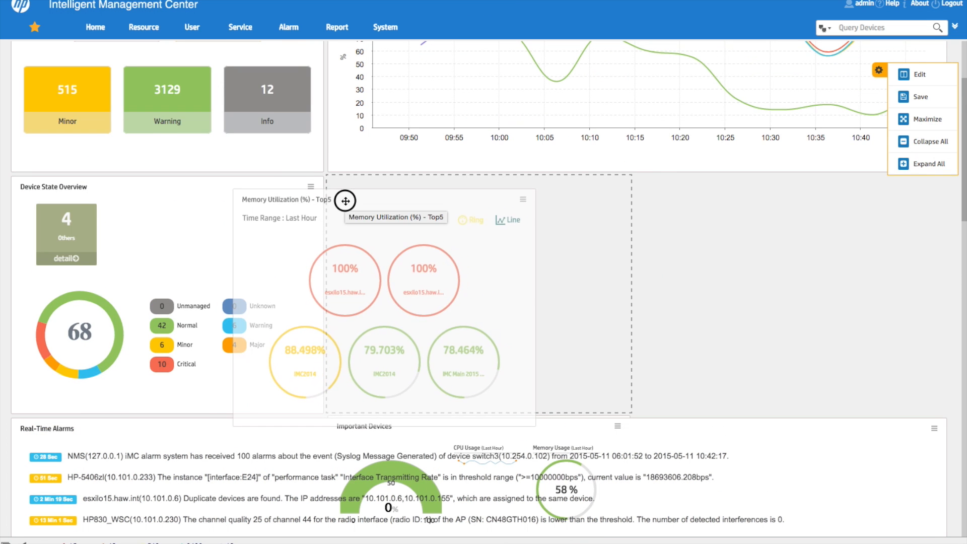
left_click_drag(345, 200, 766, 189)
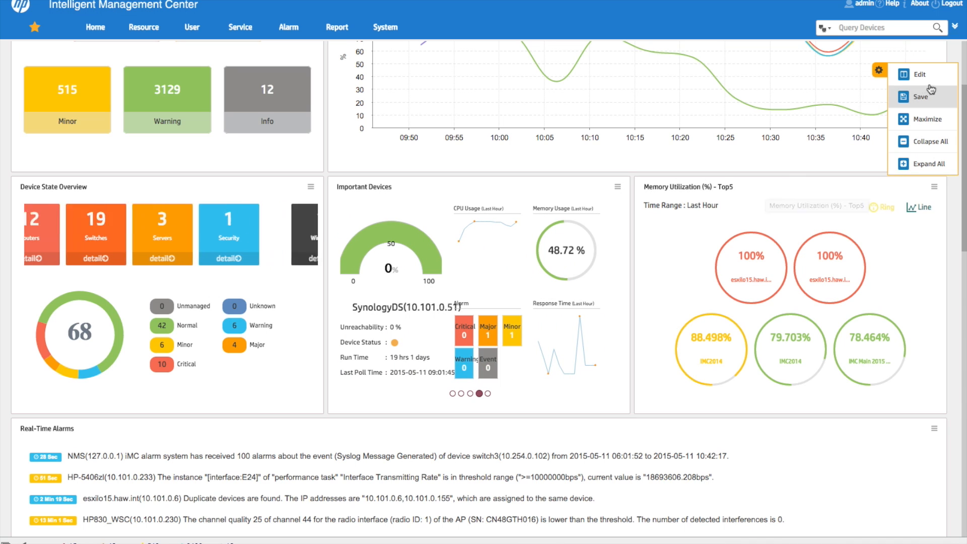
Save the rearranged dashboard layout from the gear menu and confirm
left_click(920, 97)
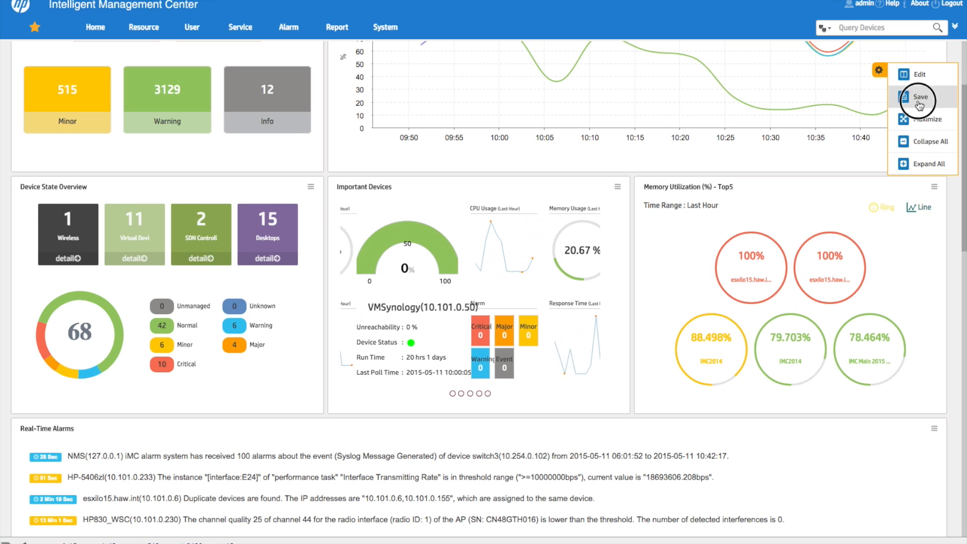
left_click(920, 97)
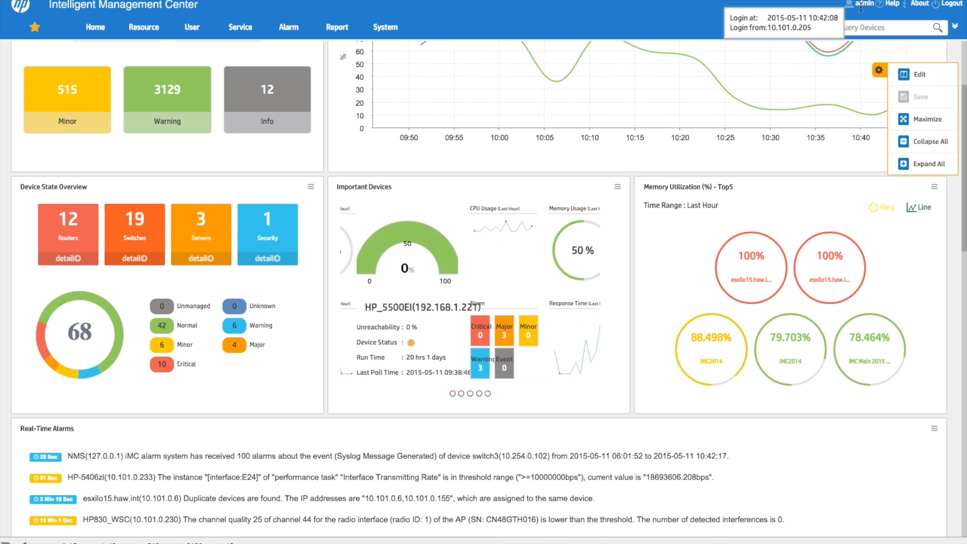
left_click(461, 393)
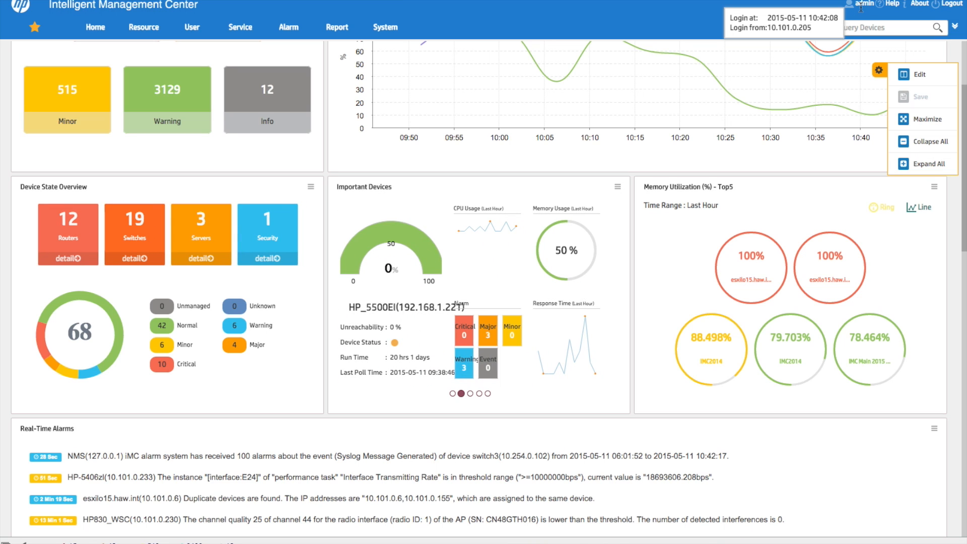